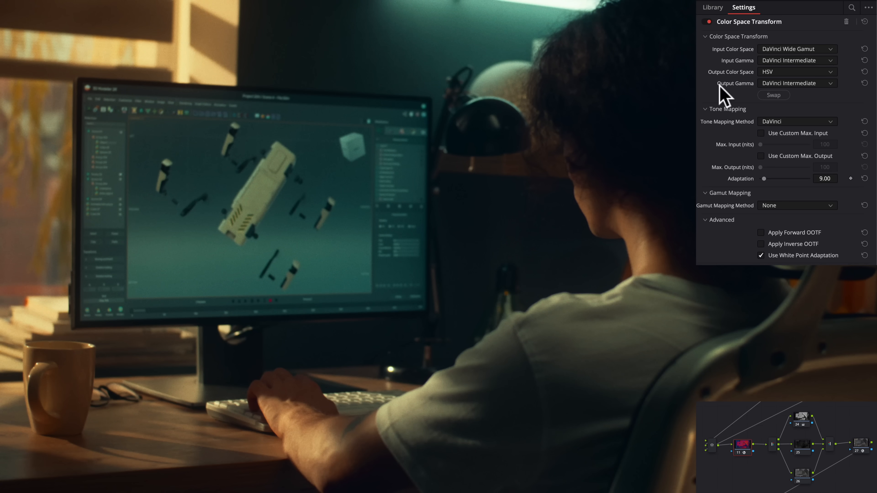
mouse_move(791, 73)
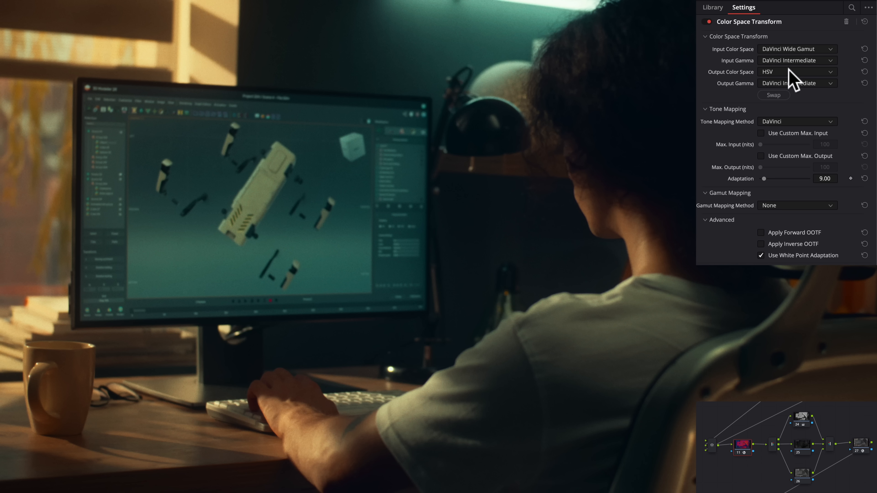
Swap the Color Space Transform node so HSV is input and DaVinci Wide Gamut is output.
left_click(712, 7)
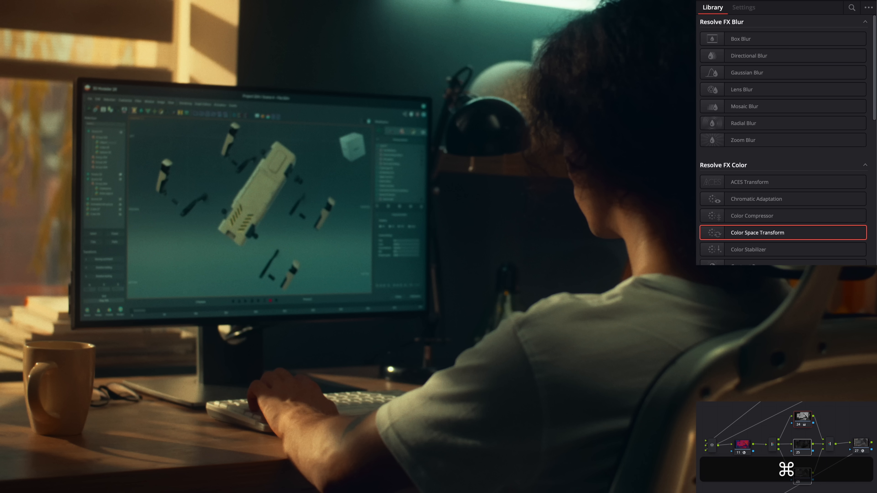
mouse_move(869, 413)
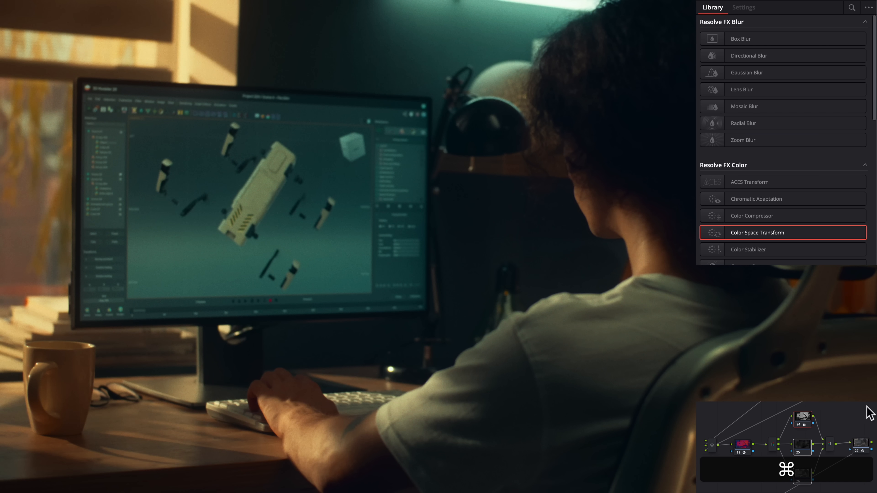
left_click(744, 8)
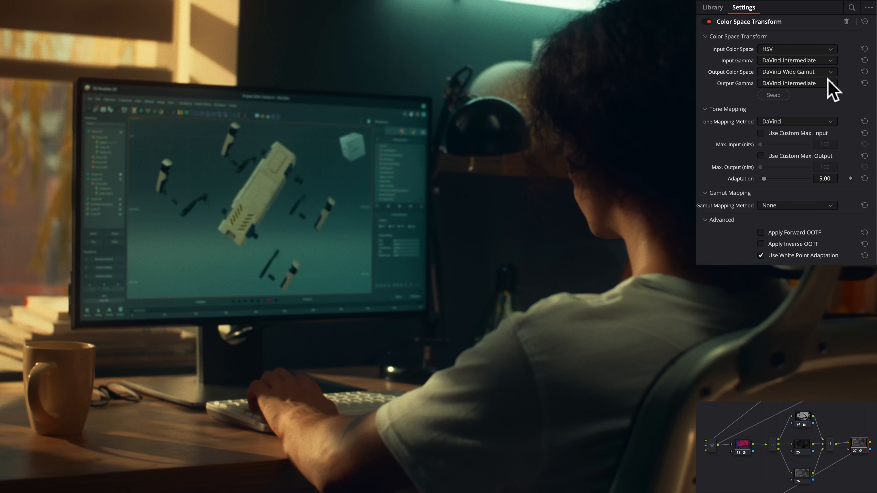
left_click(774, 95)
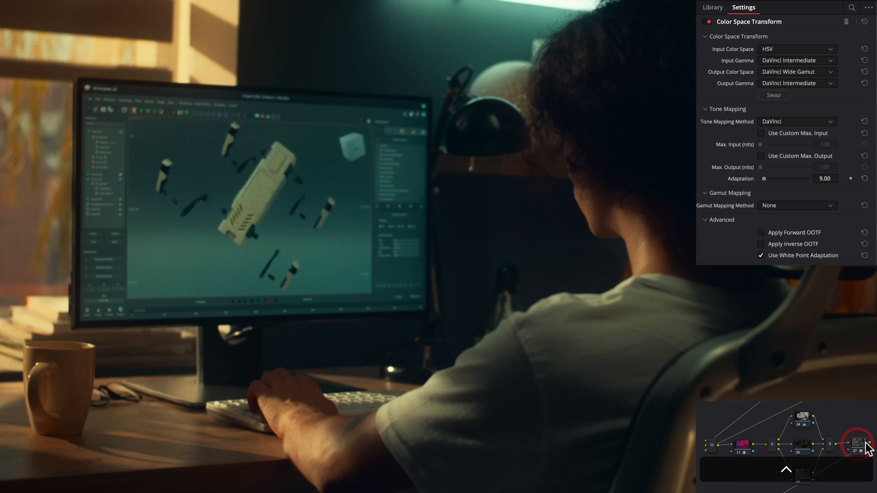
left_click(712, 7)
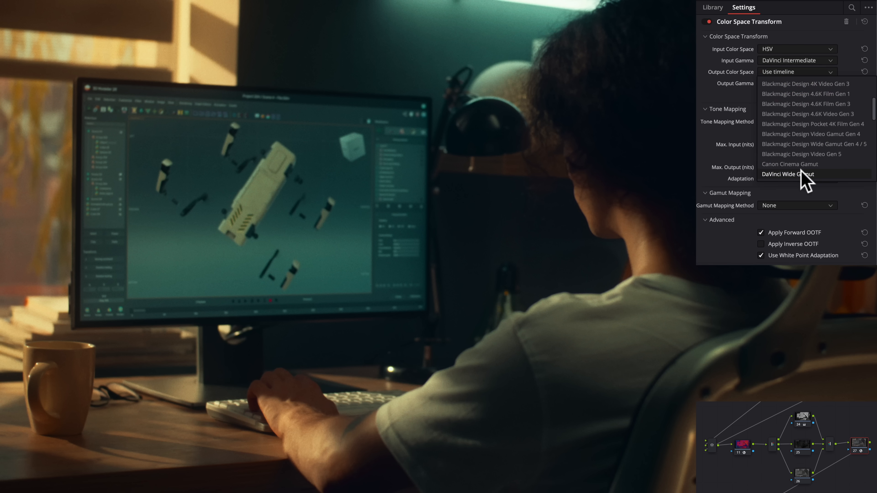
left_click(787, 174)
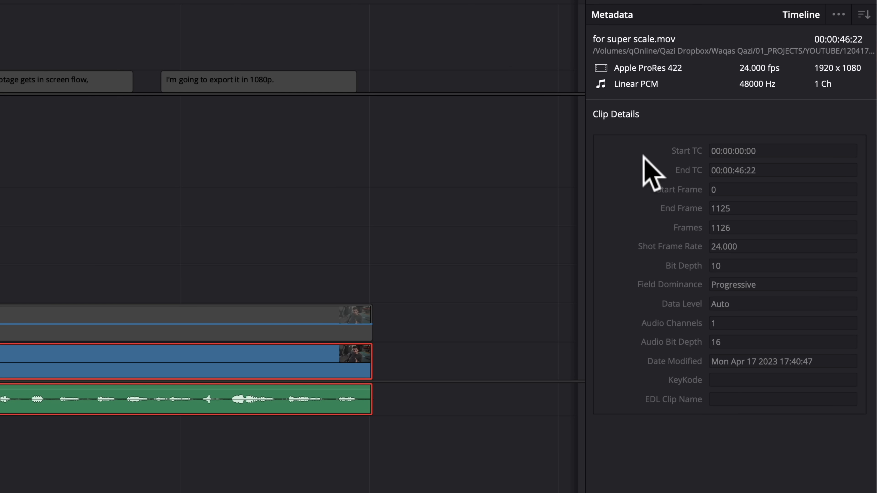
mouse_move(837, 72)
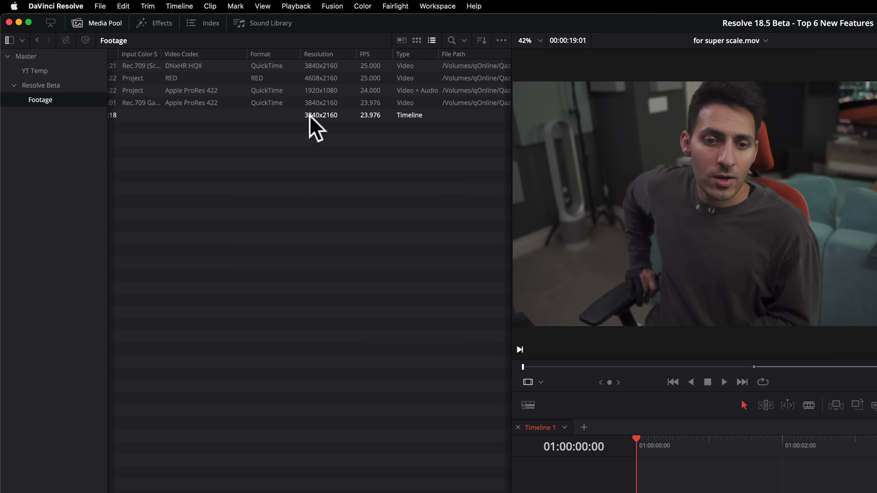
mouse_move(316, 130)
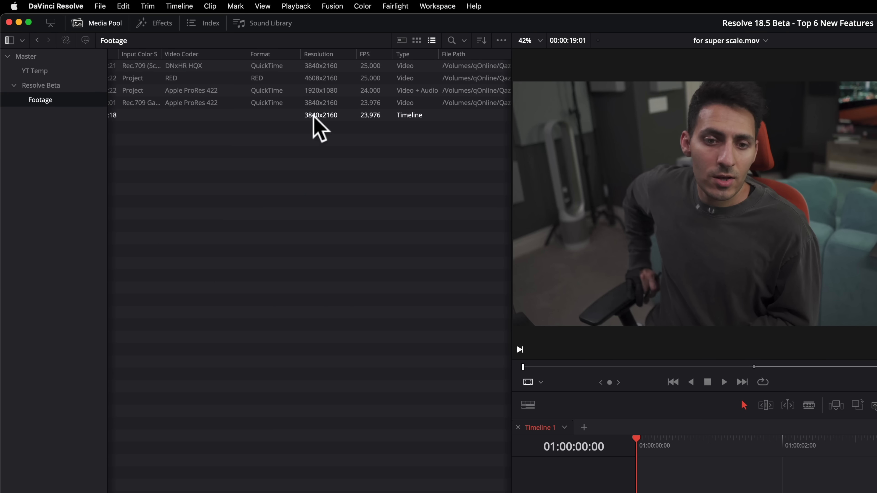
Load Timeline 1 with the super scale clip and its rendered copy from the Media Pool.
left_click(402, 490)
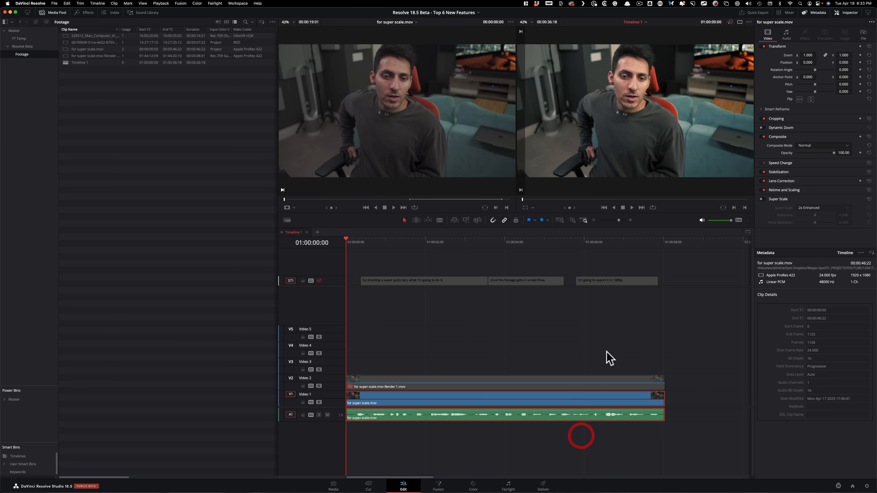
mouse_move(554, 170)
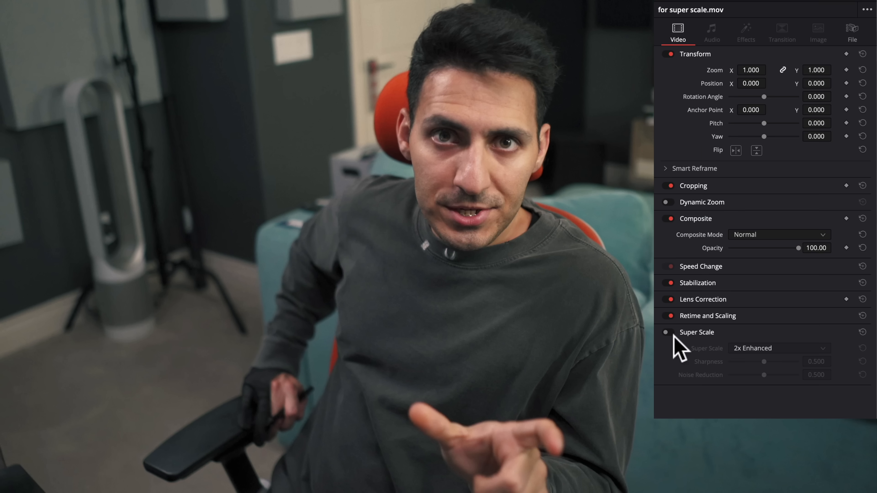
mouse_move(808, 351)
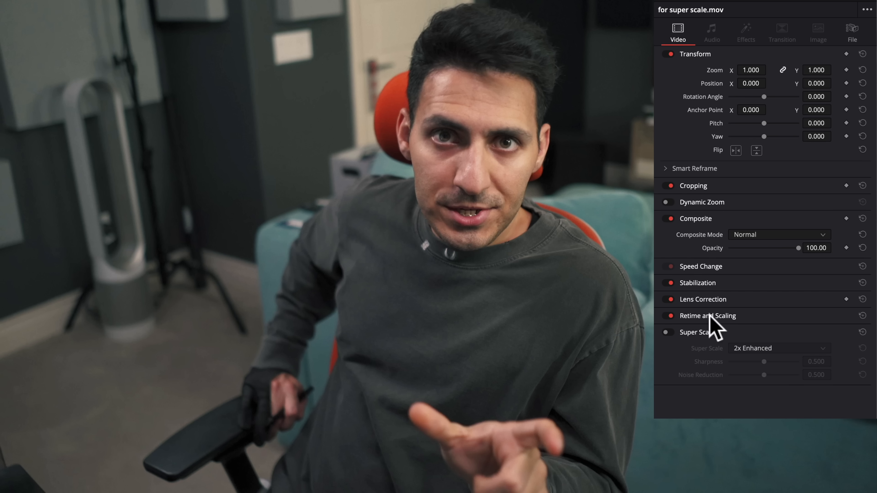
Toggle Super Scale on and off repeatedly to compare the 2x Enhanced result with the original.
left_click(668, 333)
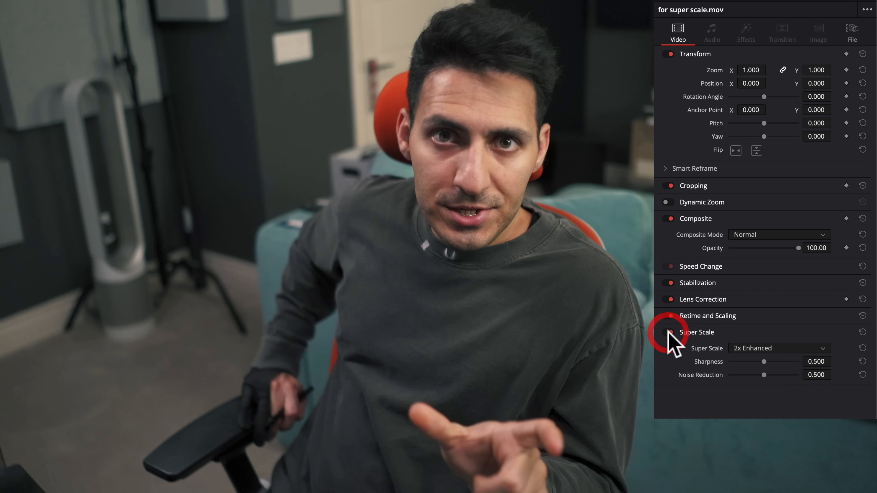
left_click(667, 332)
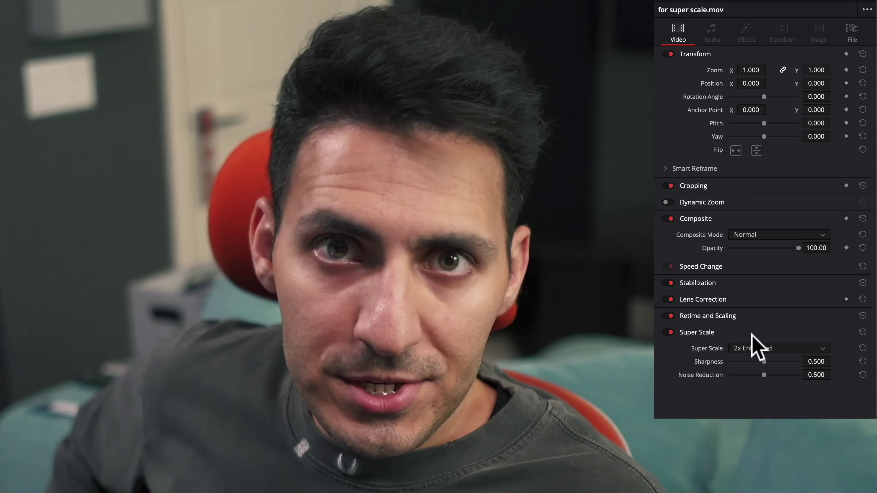
left_click(668, 332)
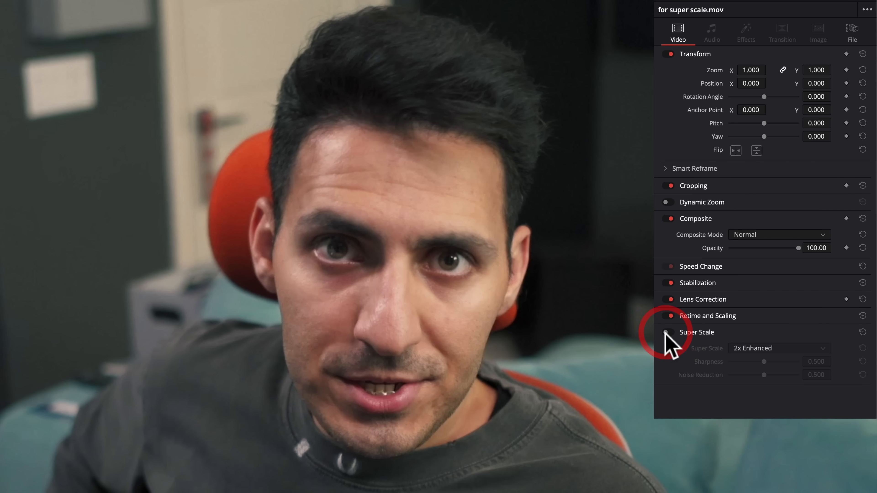
left_click(669, 332)
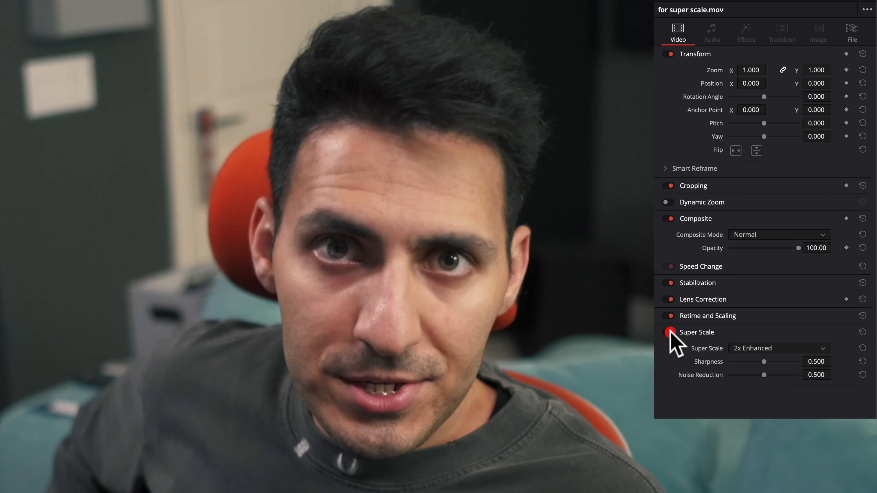
left_click(669, 333)
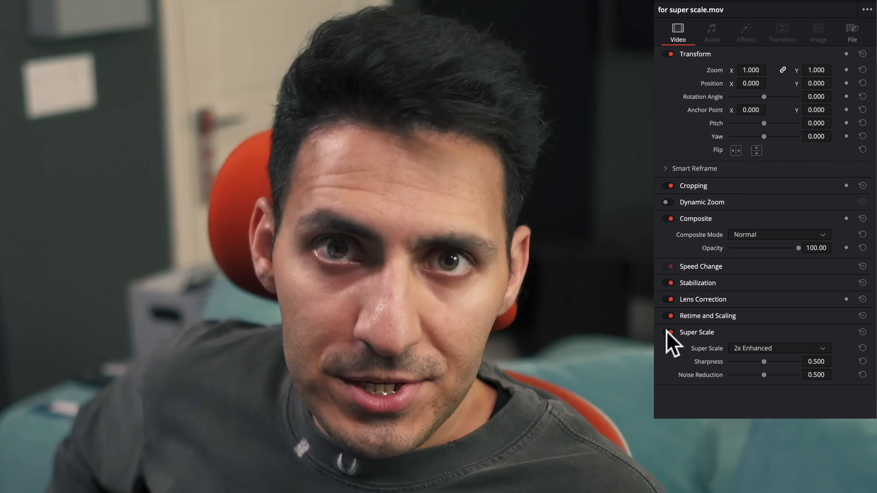
left_click(669, 332)
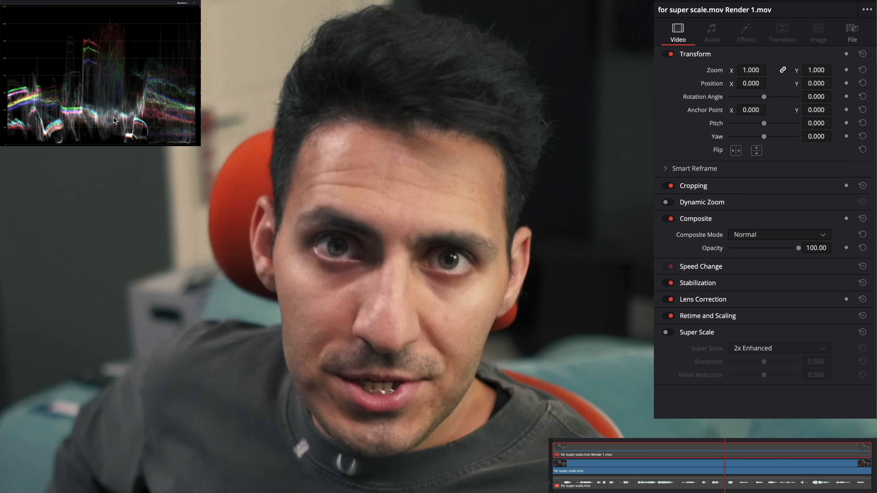
mouse_move(74, 126)
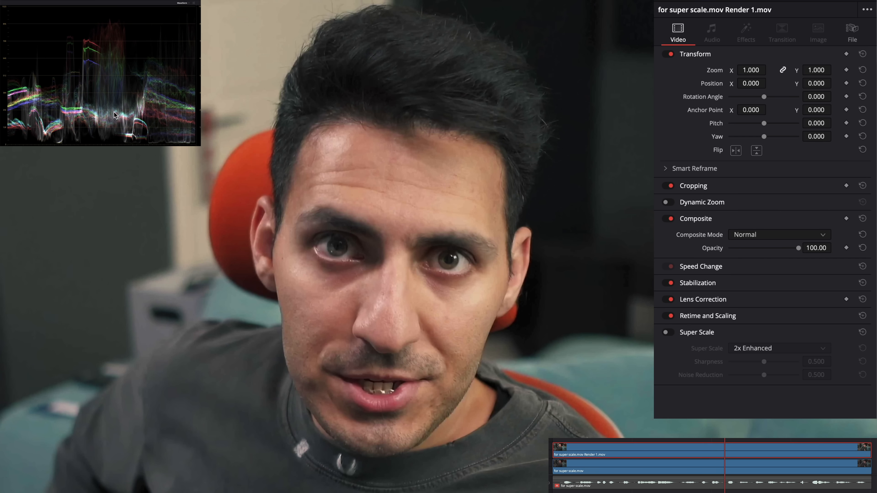
mouse_move(775, 367)
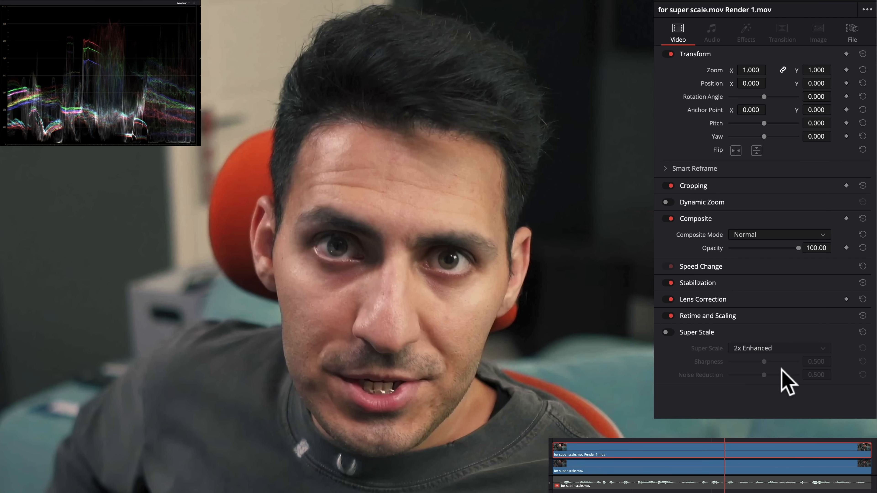
mouse_move(786, 384)
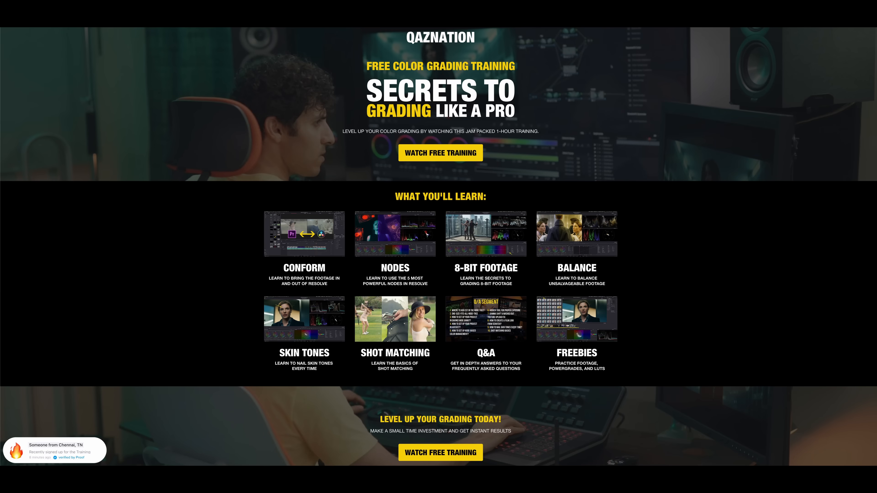
Scroll down the Qaznation 'Secrets to Grading Like a Pro' page to the lesson list.
scroll("down", 3)
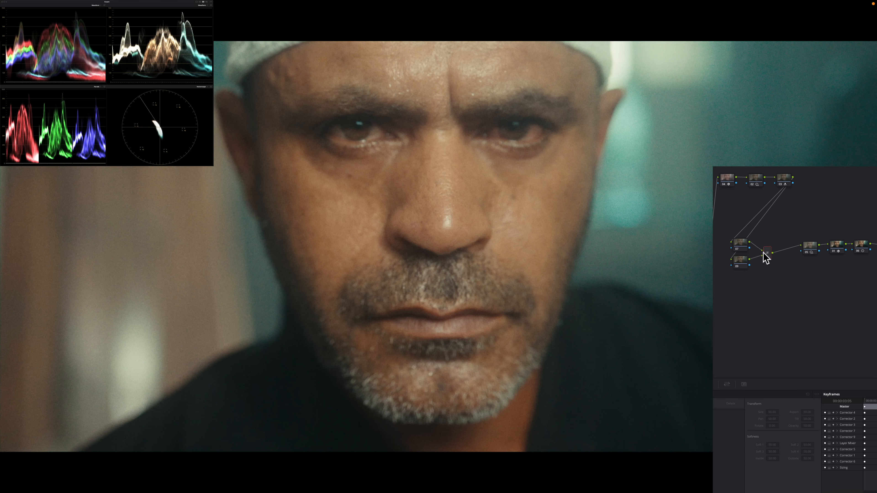
Set the node combining the two graded branches to the Overlay composite mode.
right_click(766, 253)
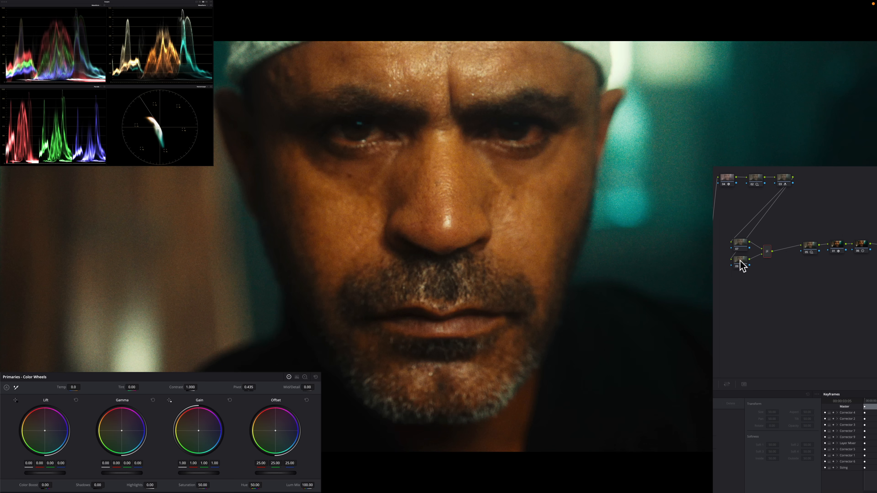
left_click(739, 243)
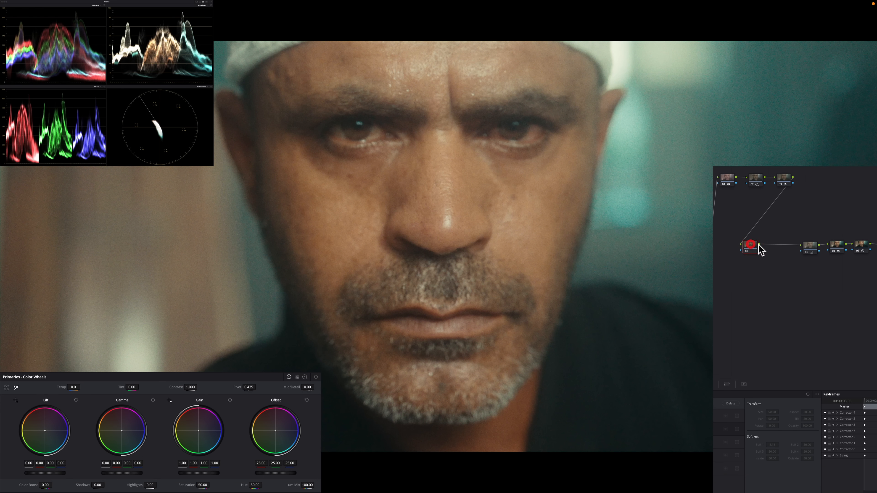
right_click(750, 245)
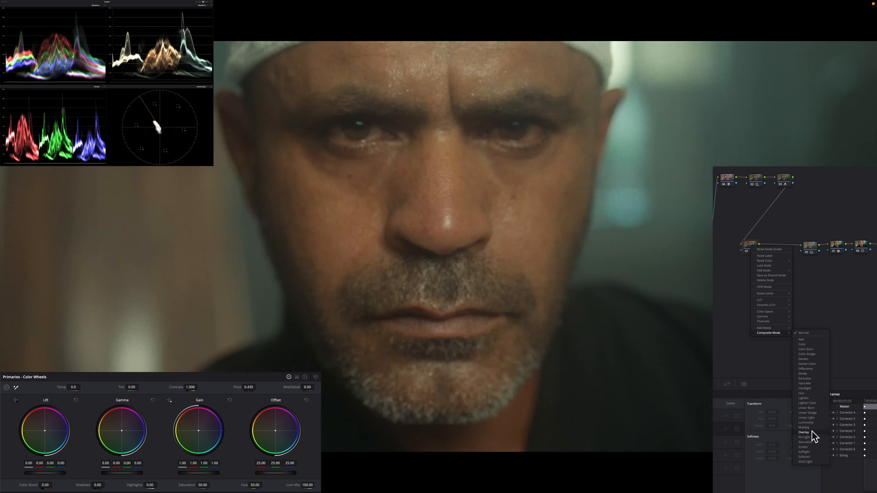
left_click(803, 432)
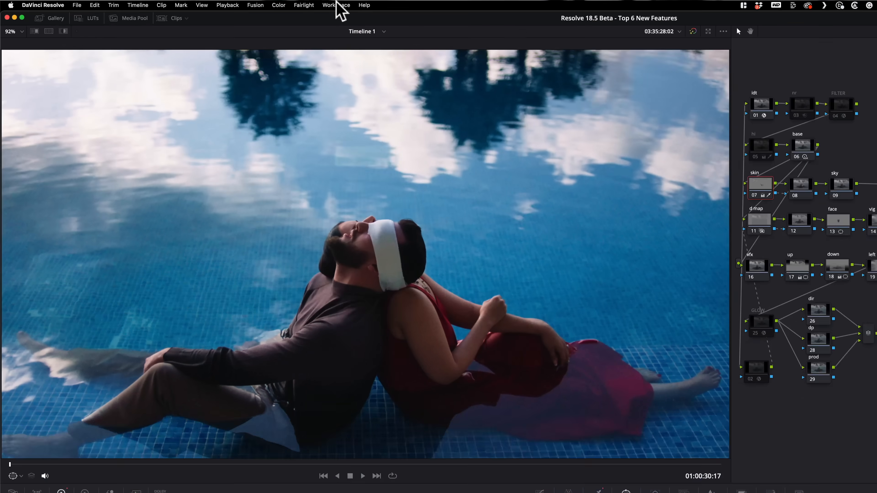
Bring up Remote Monitoring from the Workspace menu and keep H.265 4:2:0 10-Bit as the codec.
left_click(335, 5)
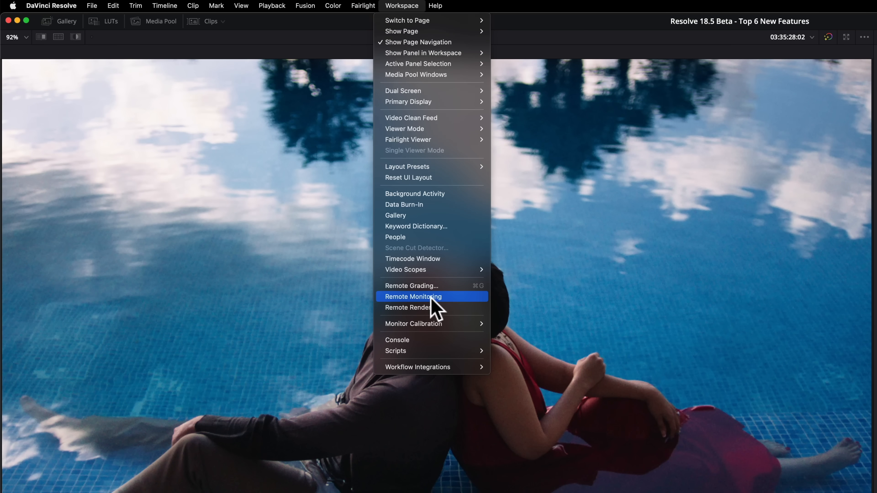
left_click(413, 297)
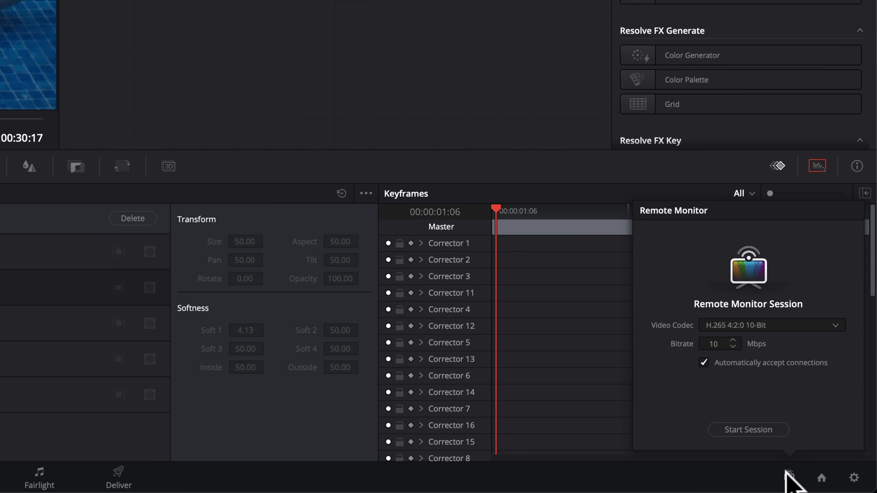
mouse_move(740, 345)
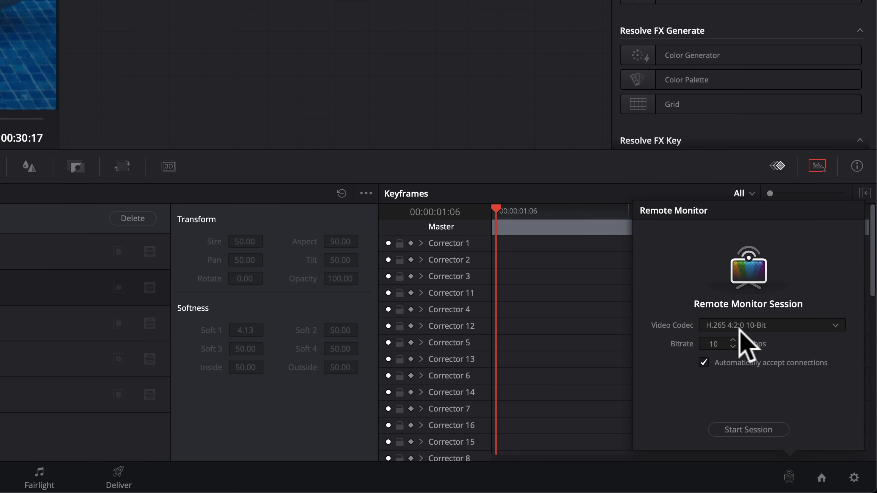
mouse_move(753, 329)
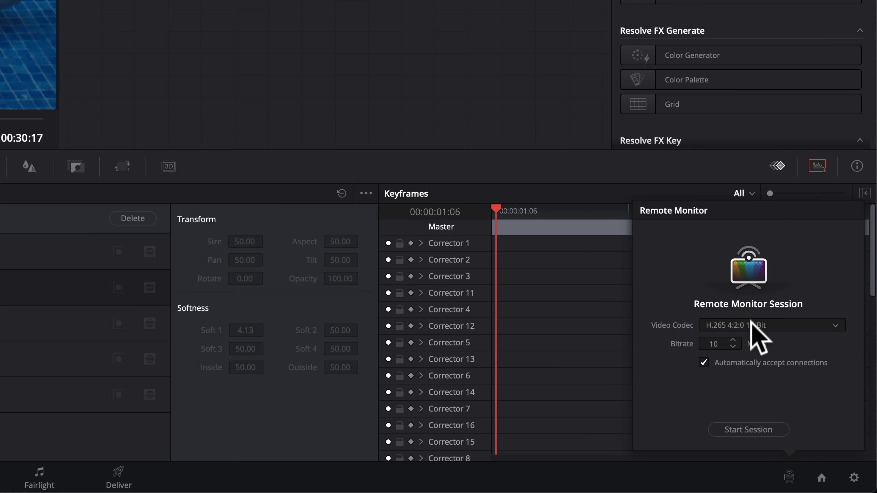
left_click(768, 325)
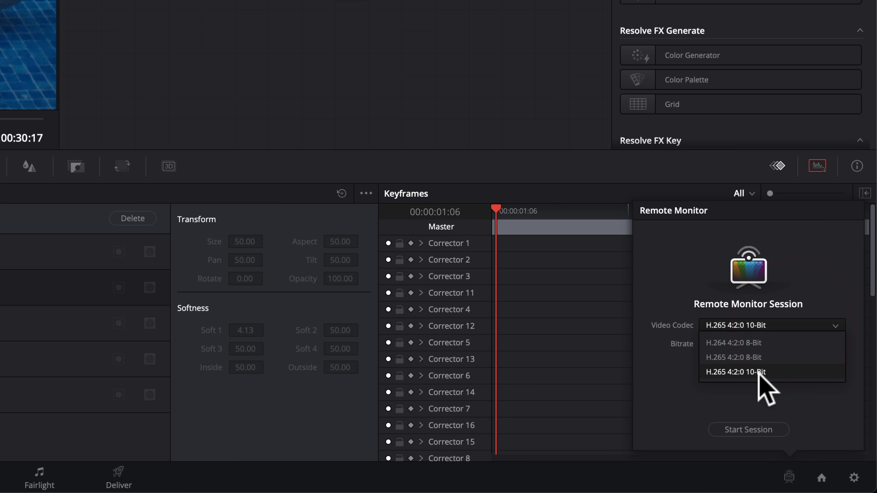
left_click(735, 372)
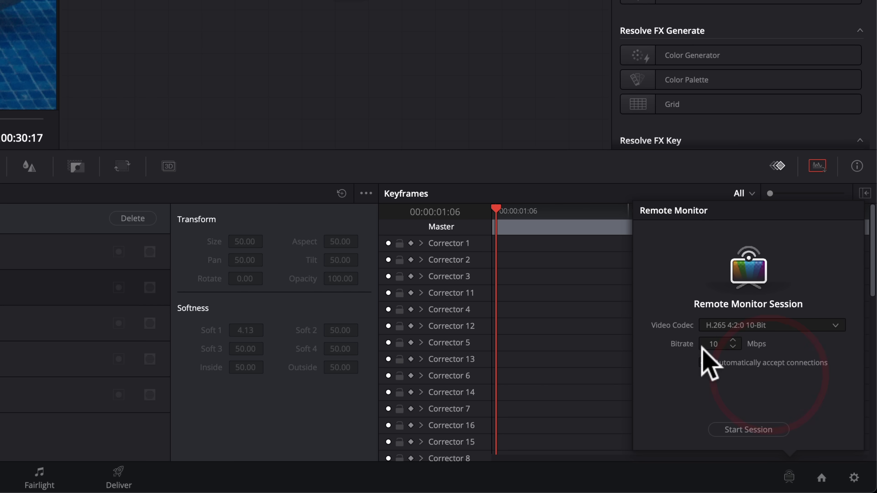
Set the bitrate to 10 Mbps and start the session, generating a session code.
left_click(703, 362)
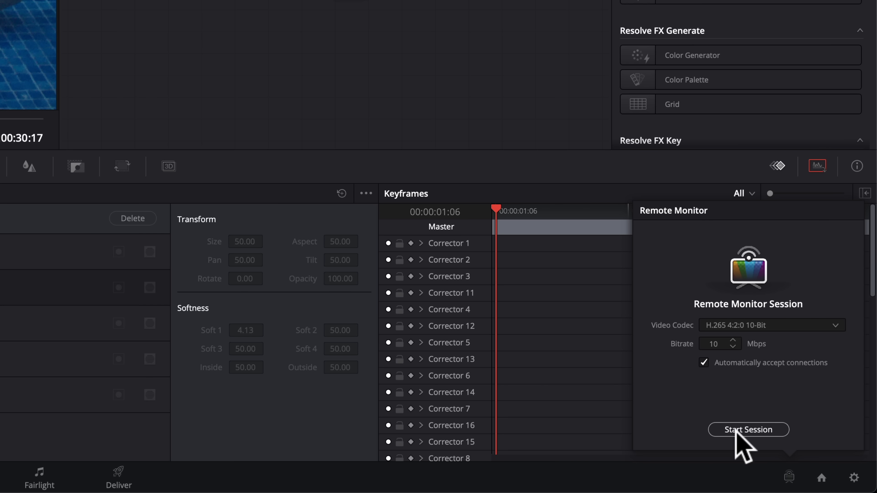
left_click(748, 430)
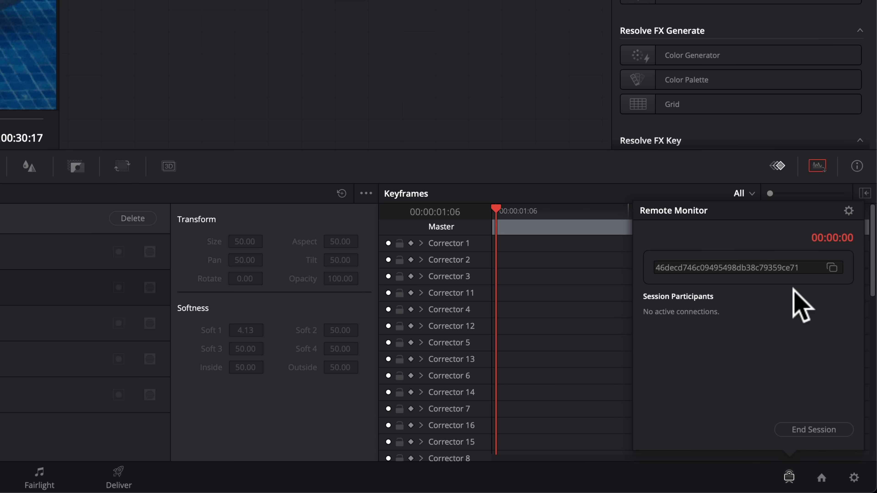
left_click(827, 267)
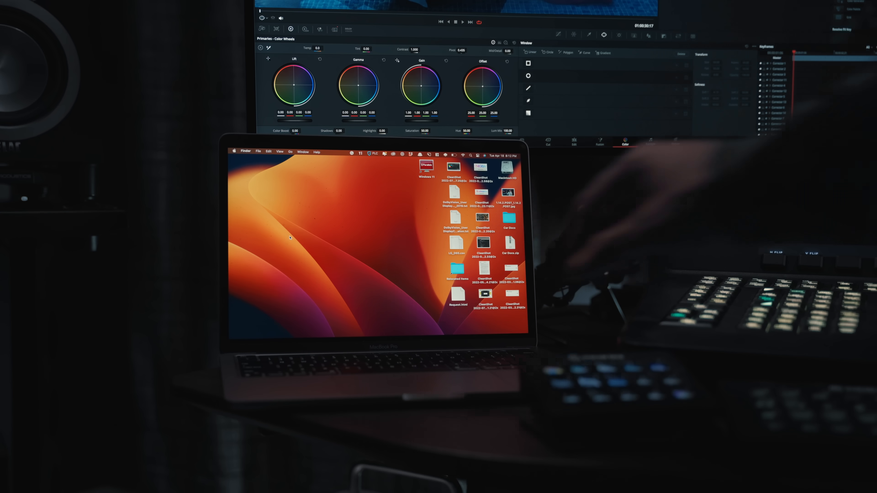
Search 'rem' in Spotlight and launch DaVinci Remote Monitor on the laptop.
type("rem")
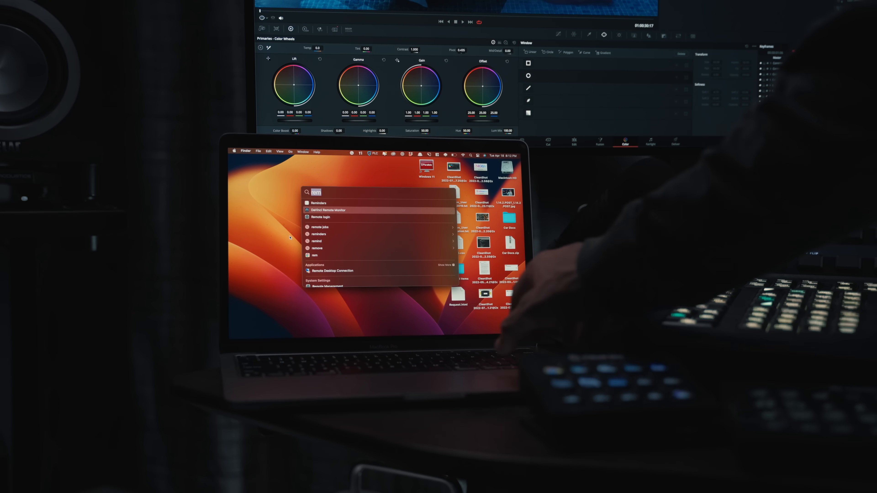
left_click(328, 210)
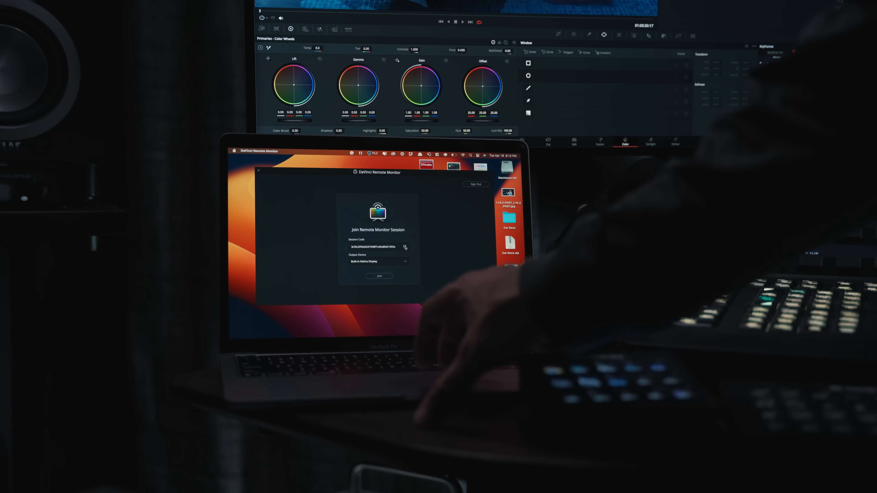